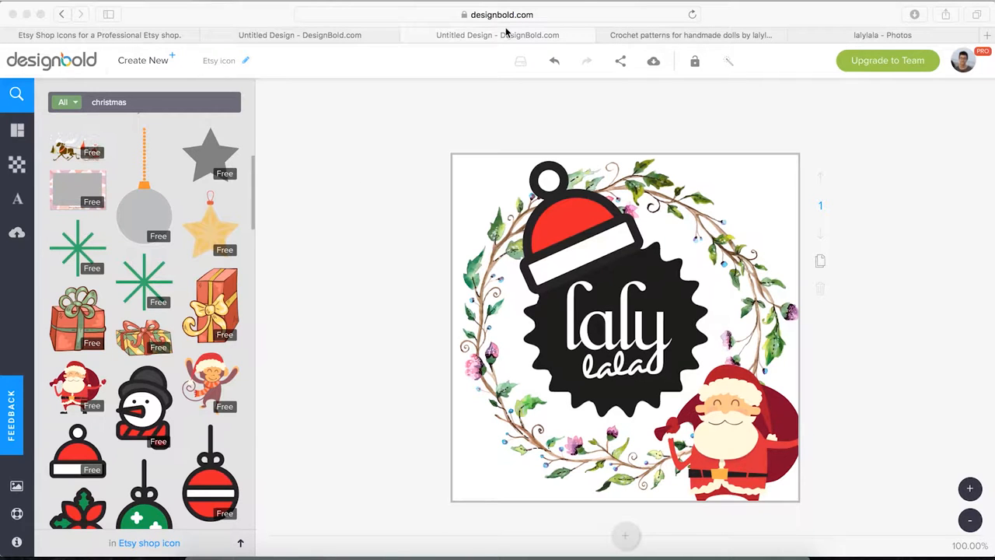
Review the finished Christmas Sale cover on the Etsy shop page, then return to DesignBold.
left_click(690, 34)
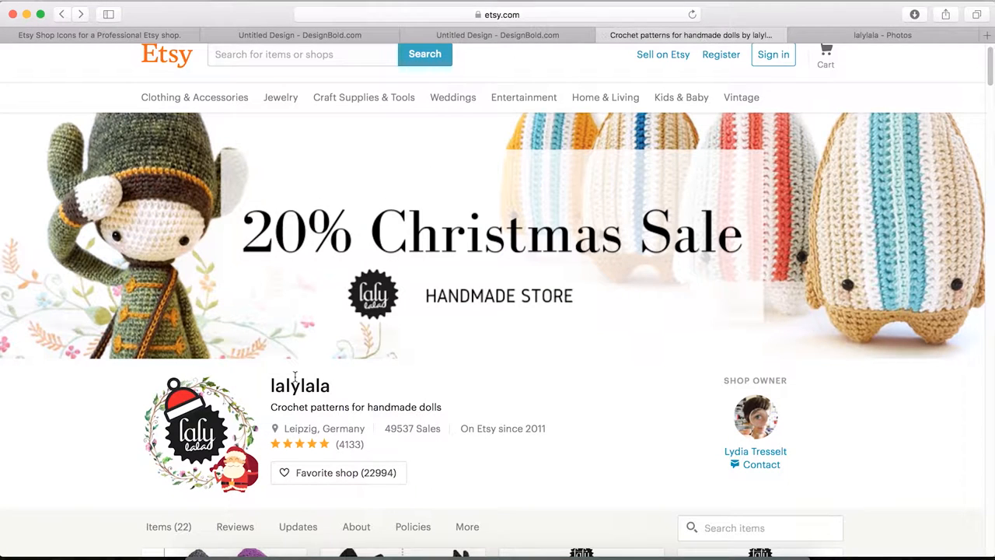
mouse_move(233, 489)
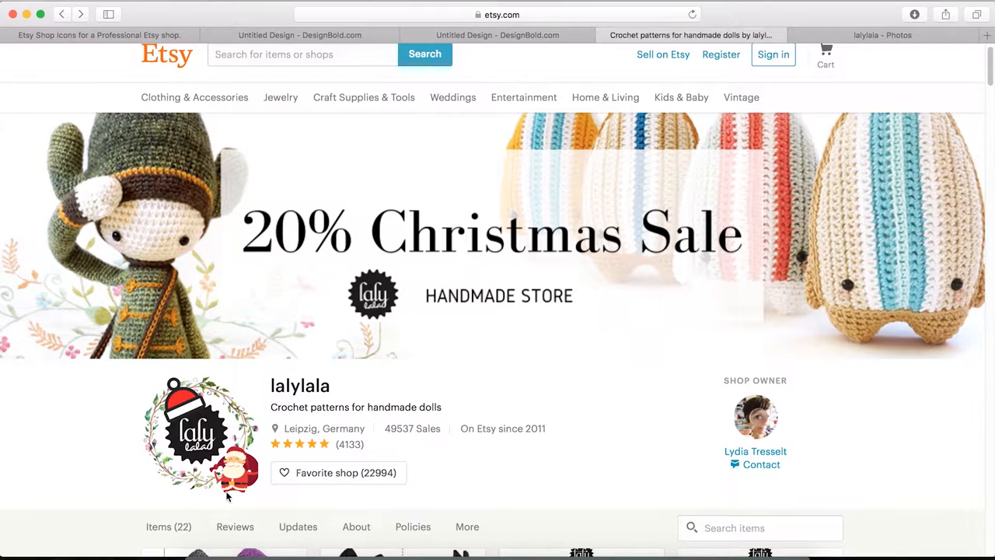
mouse_move(510, 277)
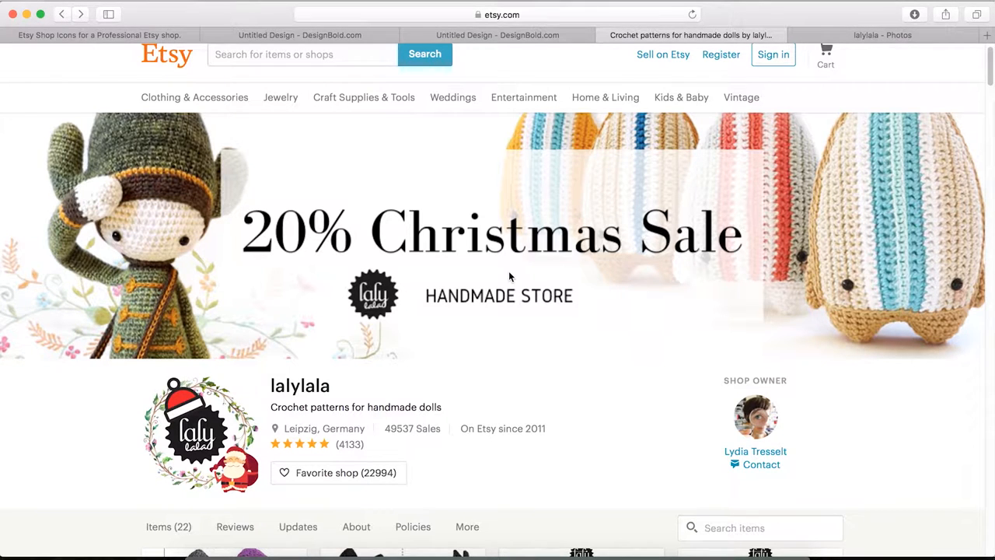
left_click(299, 35)
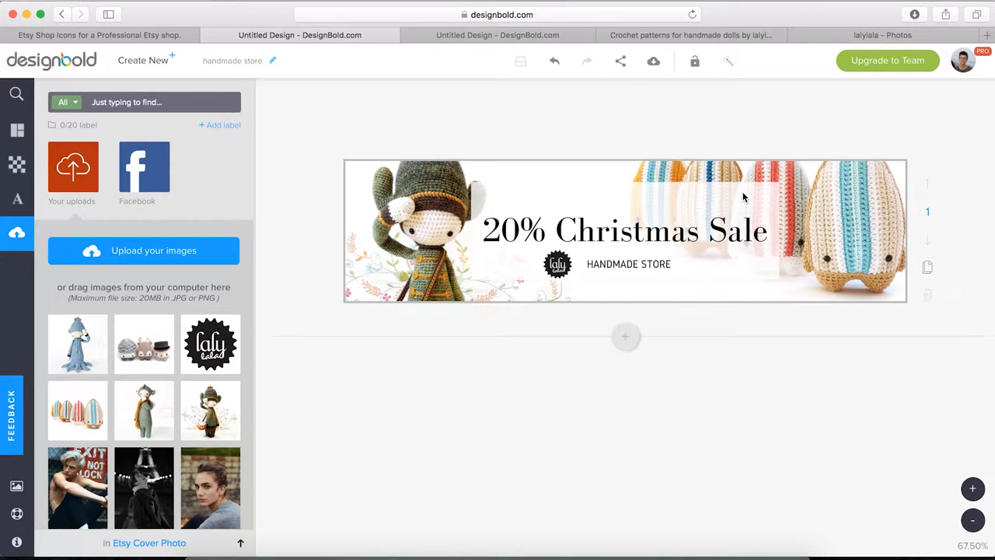
mouse_move(739, 137)
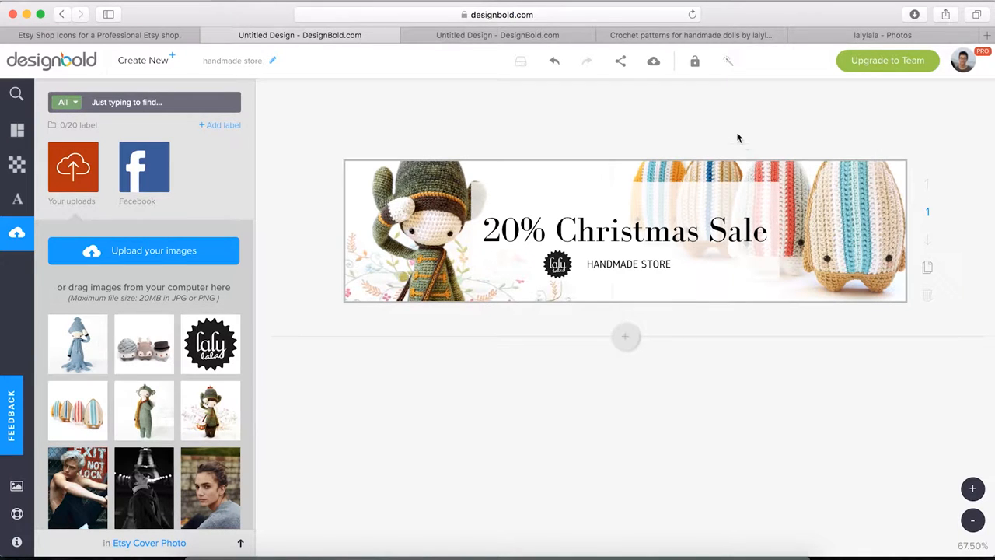
mouse_move(790, 106)
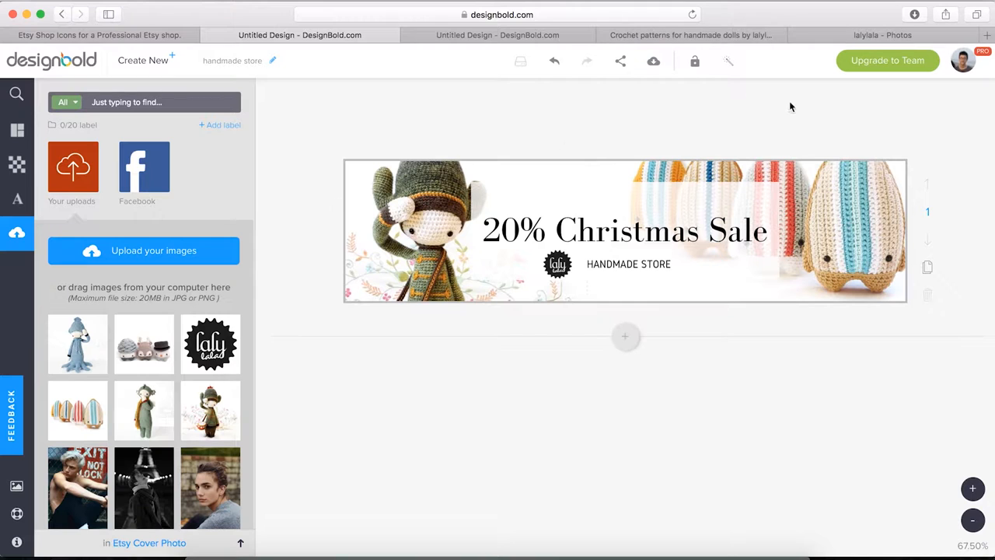
left_click(695, 34)
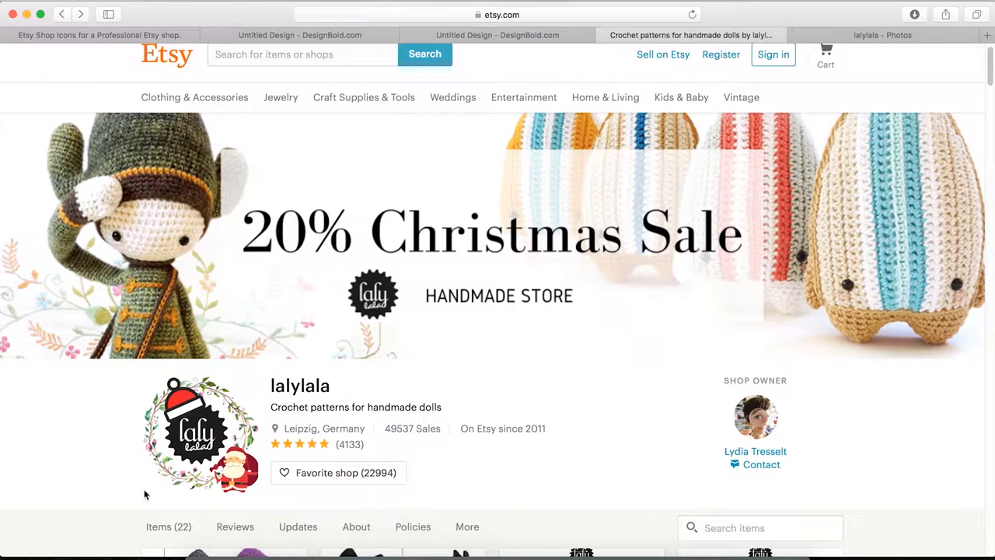
mouse_move(254, 406)
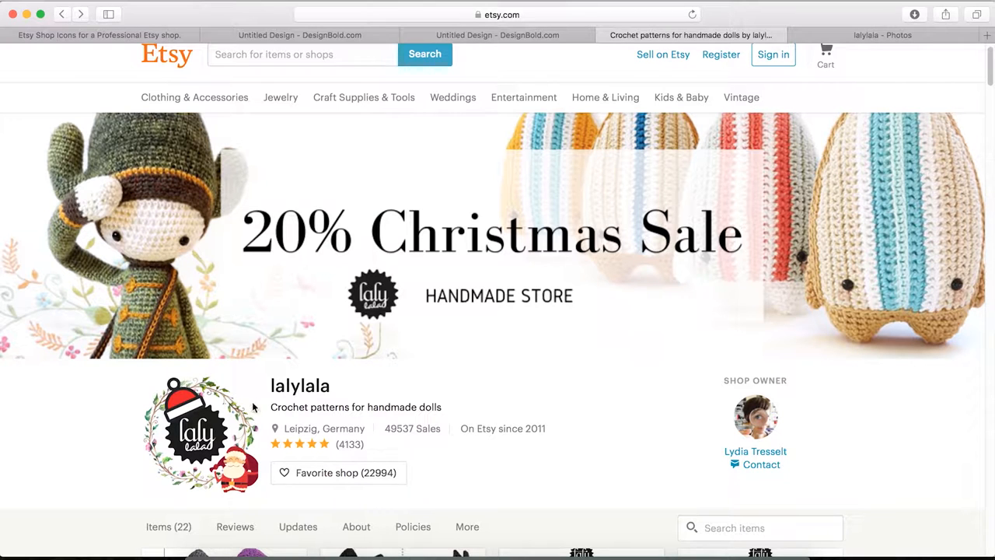
mouse_move(95, 227)
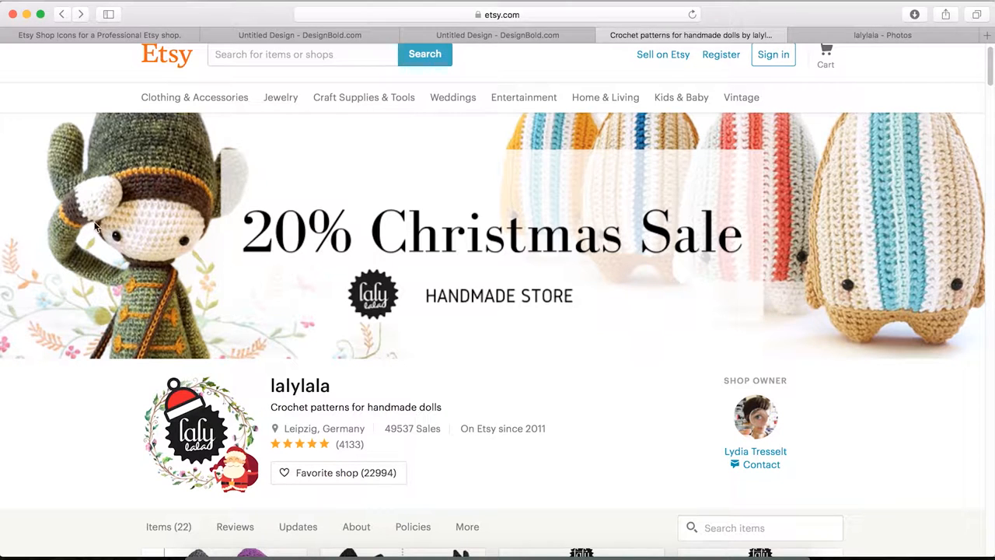
left_click(479, 34)
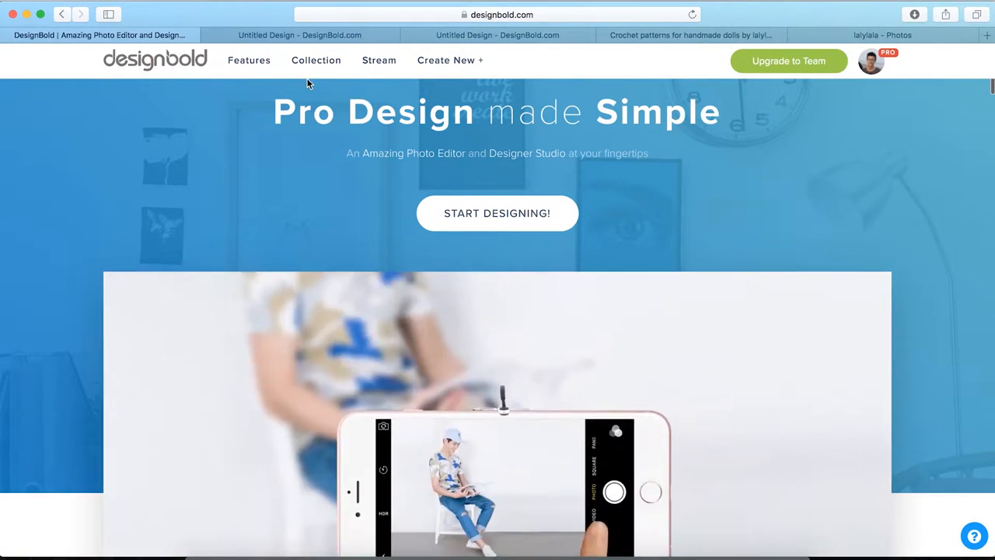
Go to the Collection page of design templates from the top navigation.
left_click(316, 61)
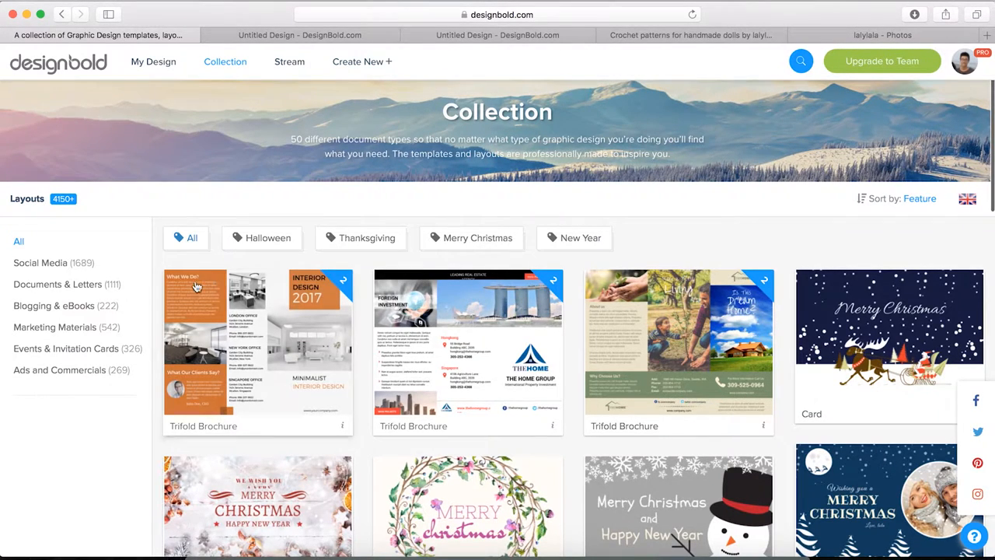
mouse_move(889, 253)
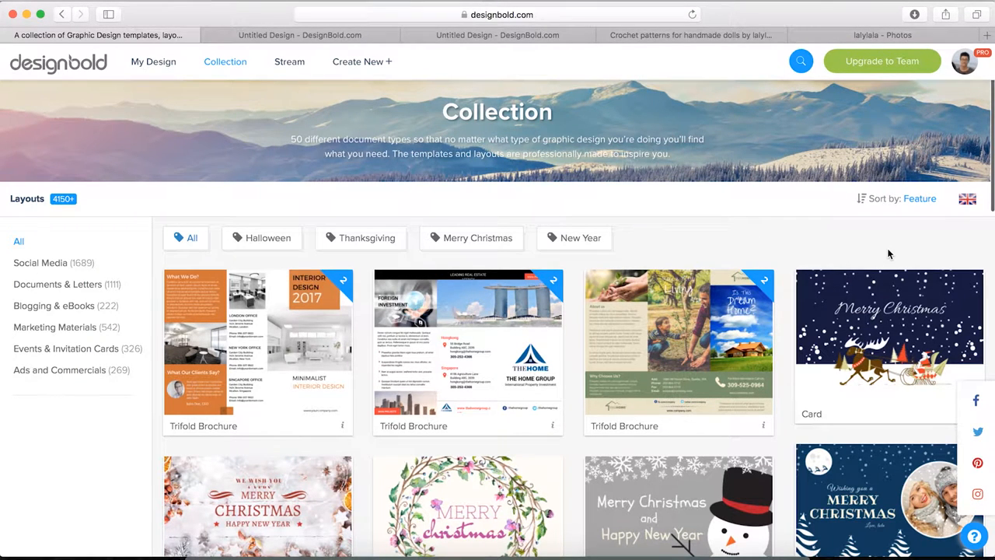
Expand the Social Media layout category in the left sidebar.
scroll("down", 3)
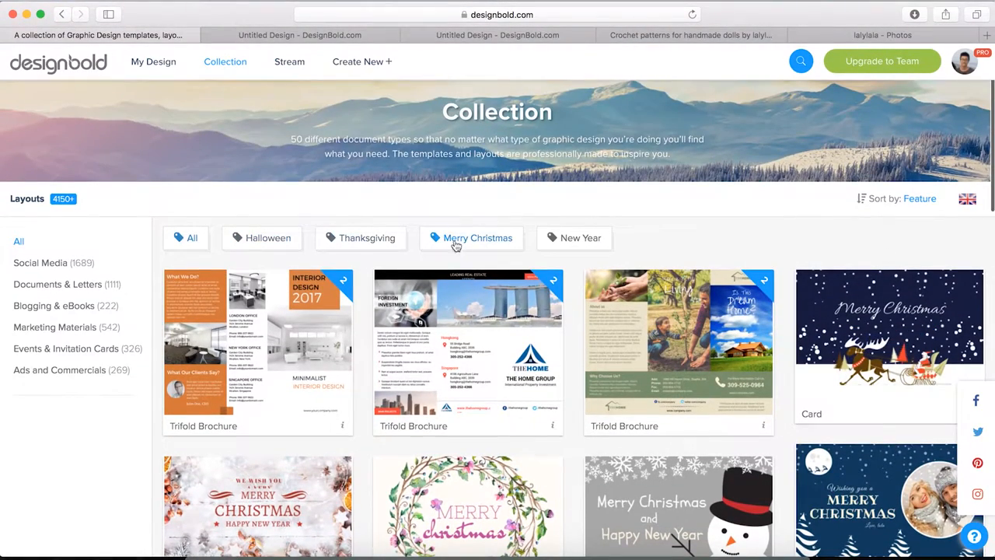
mouse_move(622, 244)
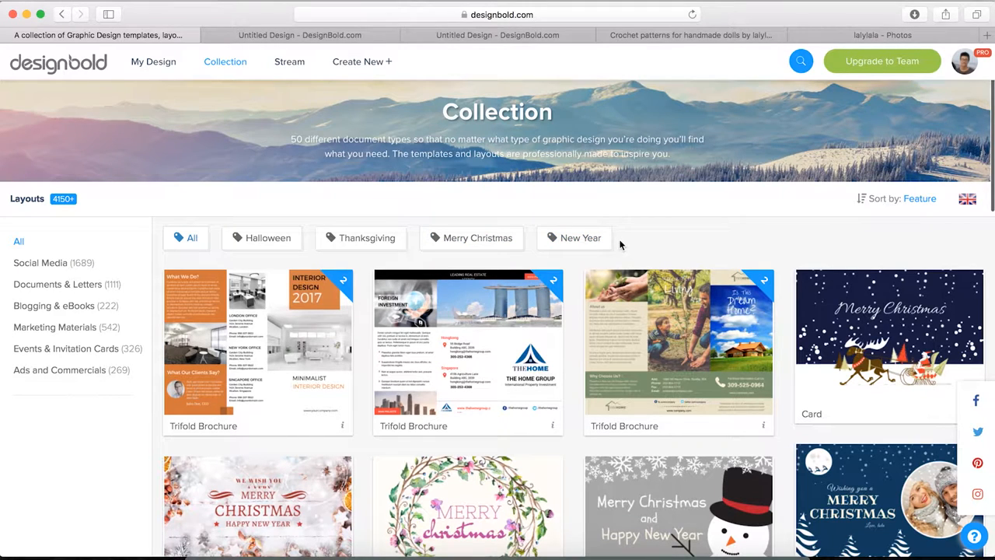
mouse_move(611, 249)
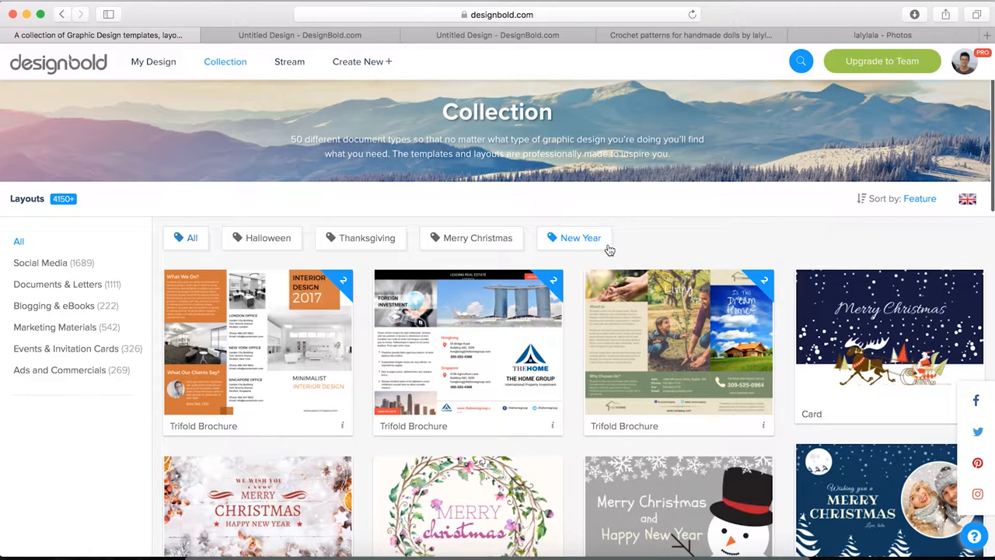
left_click(41, 261)
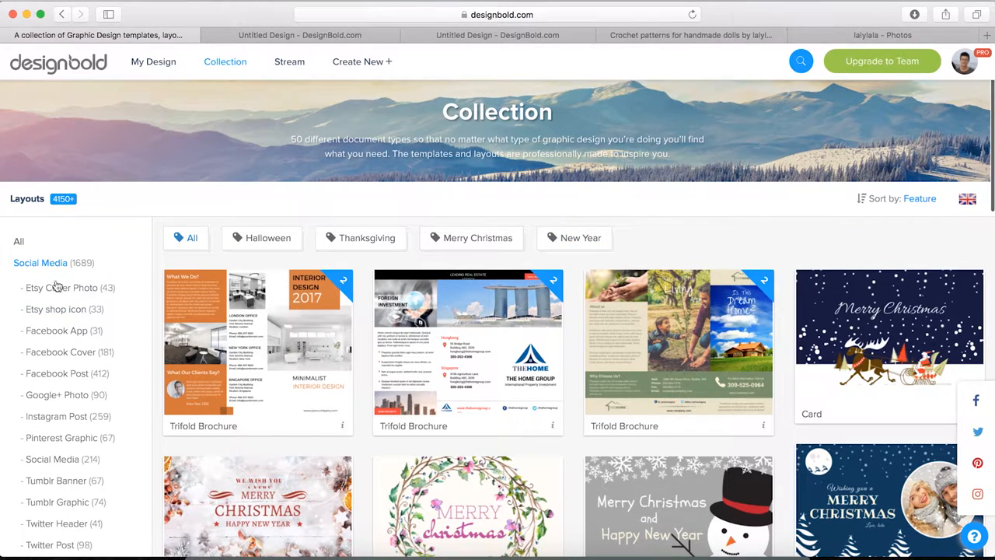
Browse the Etsy shop icon templates down to the watercolor wreath design.
left_click(56, 309)
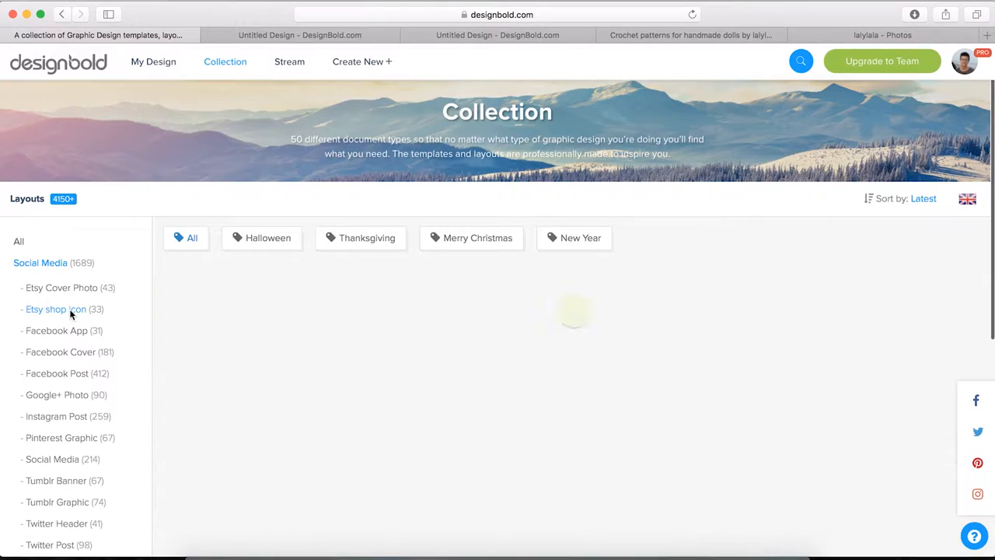
left_click(54, 309)
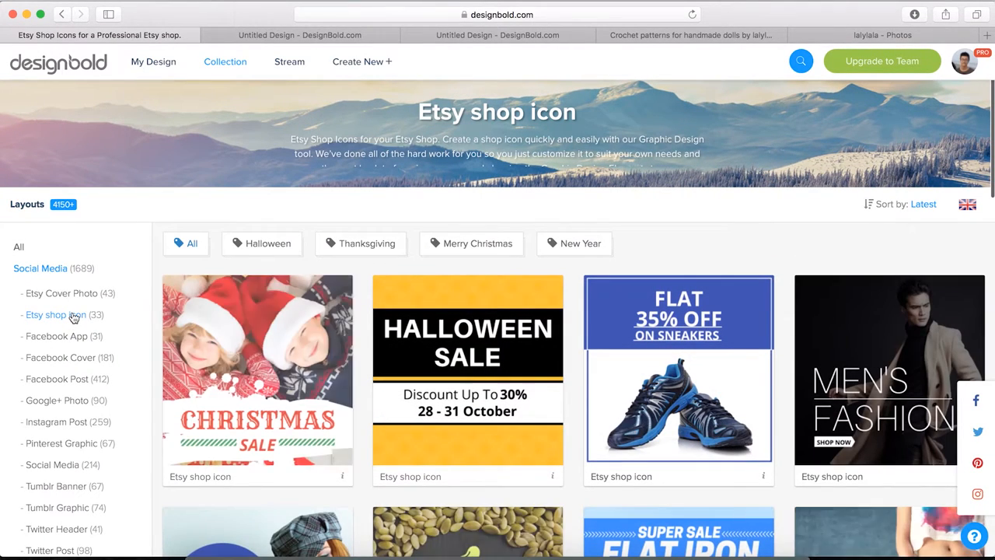
scroll("down", 3)
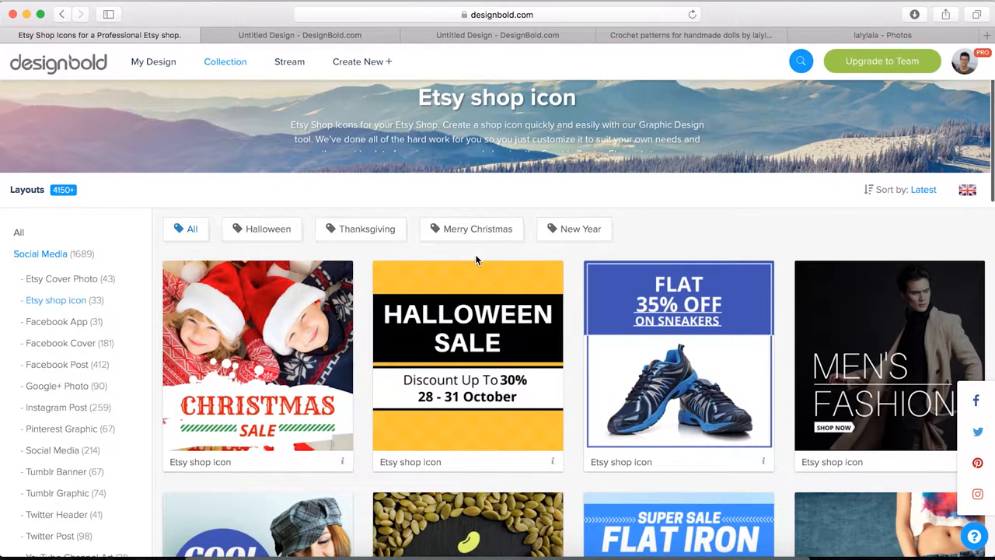
scroll("down", 3)
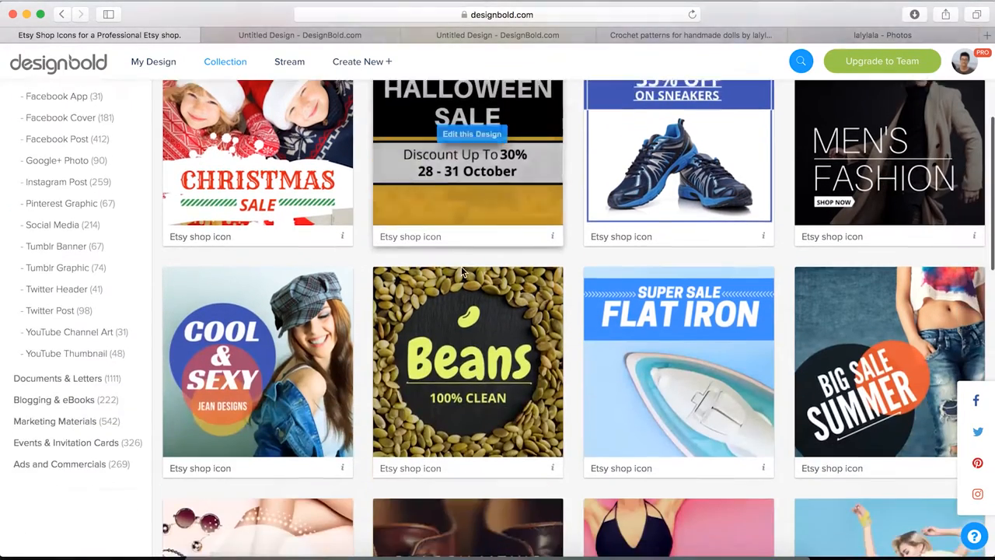
scroll("down", 3)
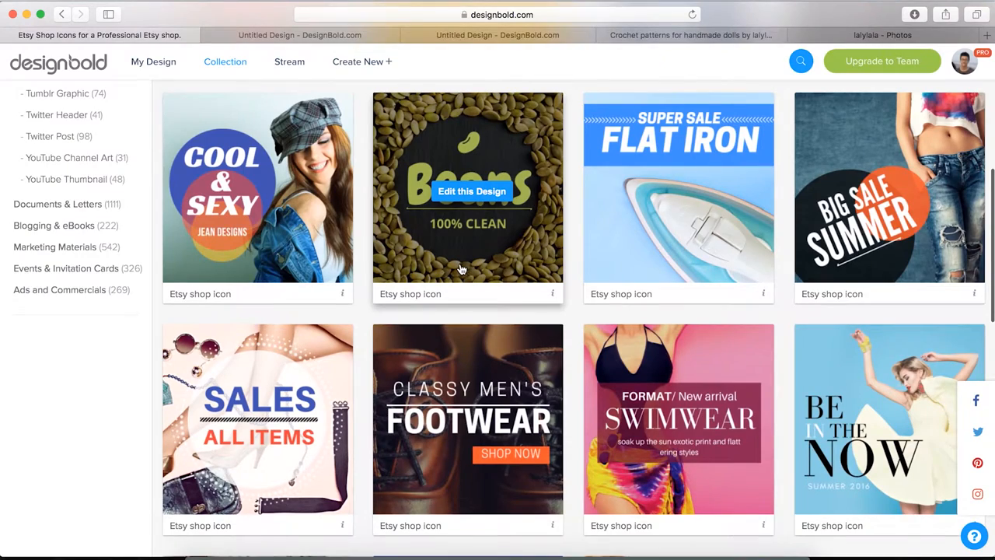
scroll("down", 3)
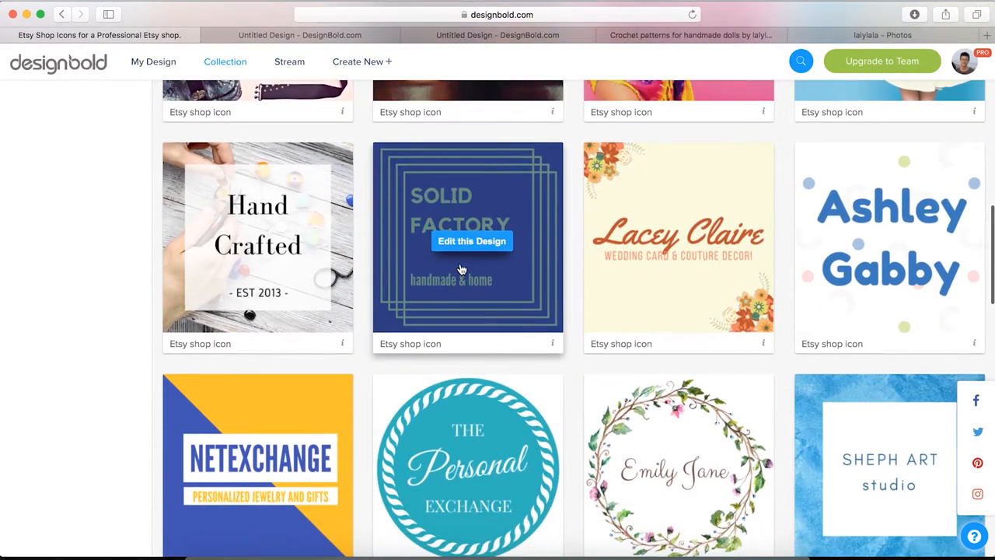
scroll("down", 3)
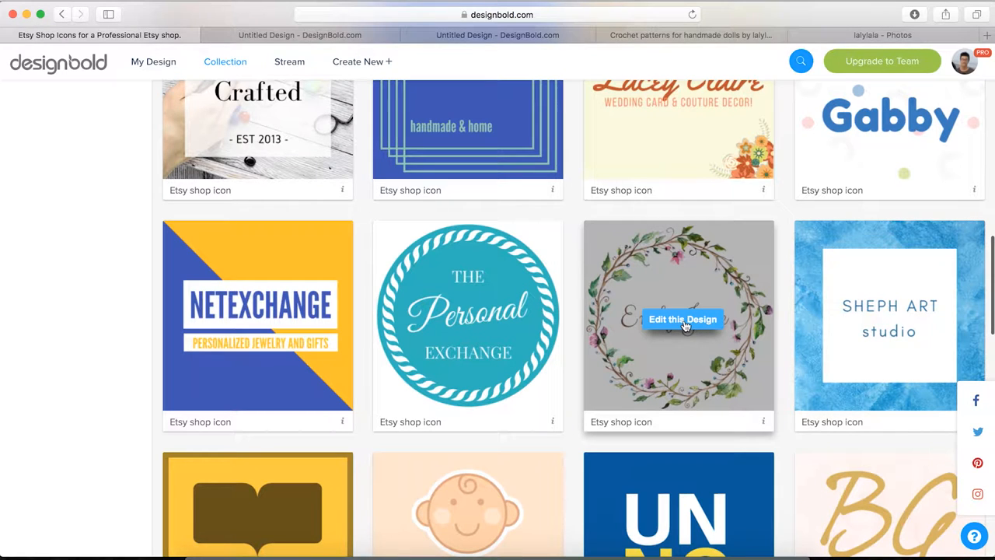
mouse_move(684, 324)
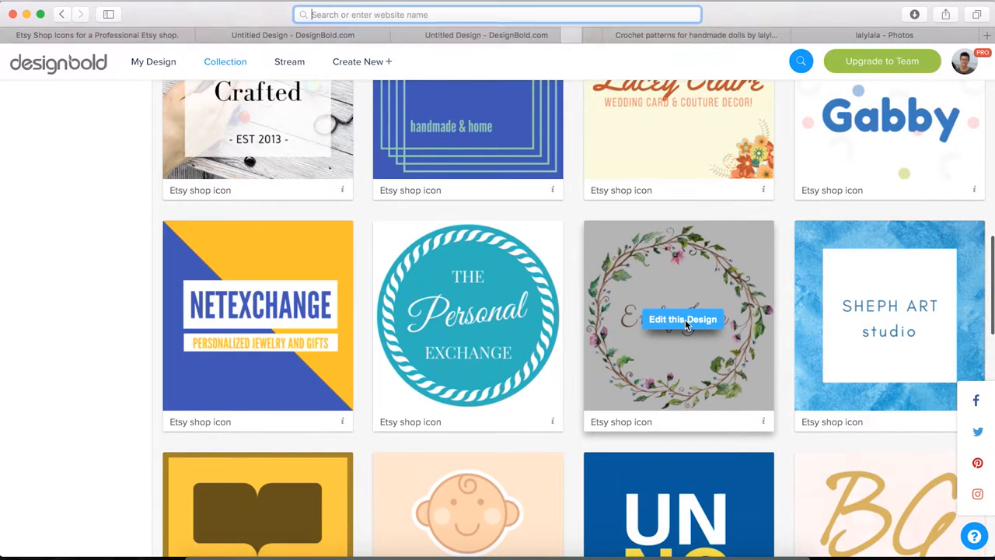
Edit the watercolor wreath template and delete its Emily Jane text.
left_click(682, 319)
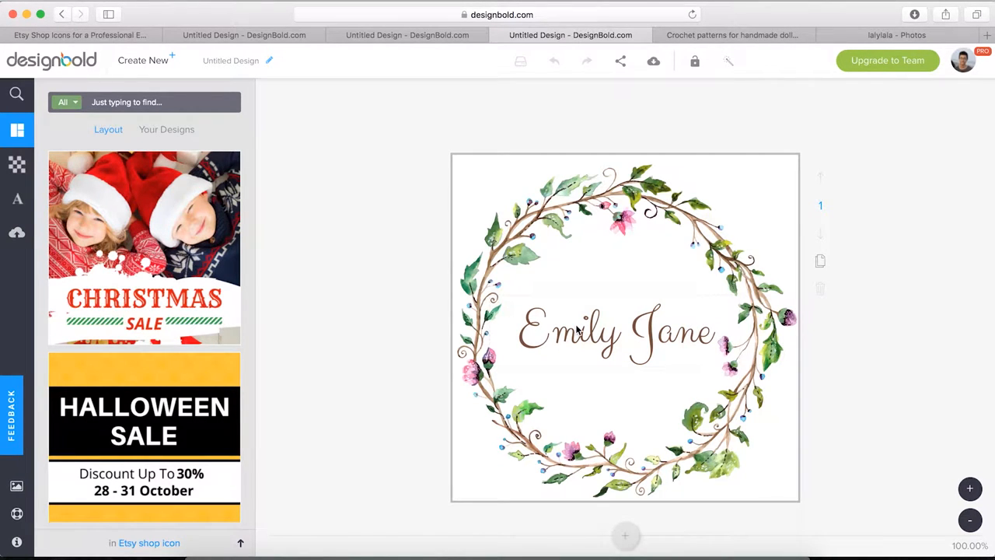
left_click(614, 333)
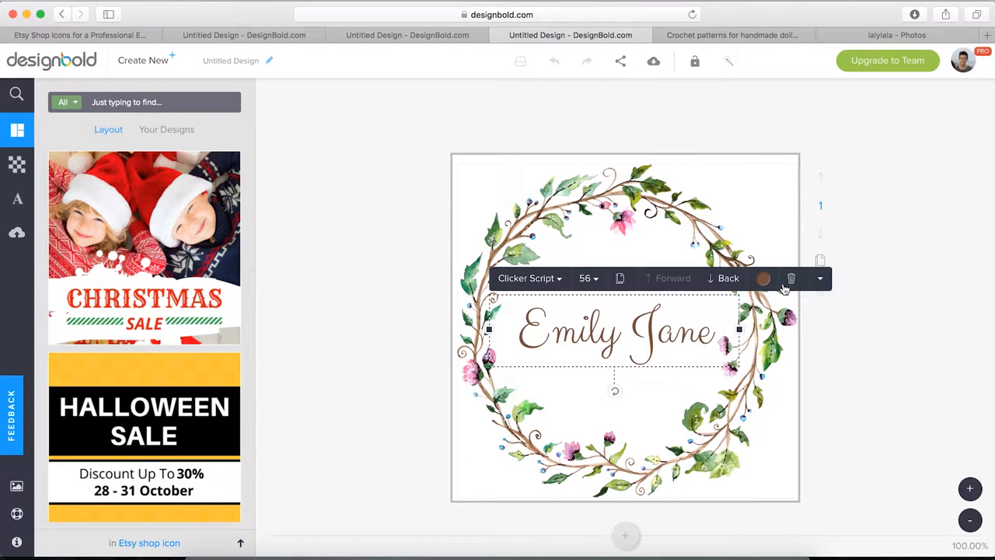
left_click(790, 276)
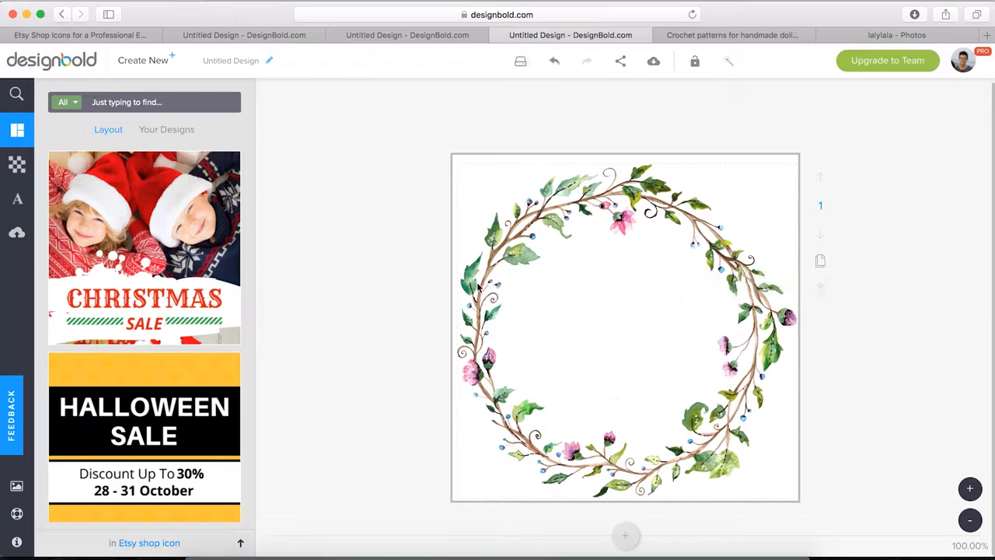
Upload laly lala.jpg and centre the badge logo inside the wreath.
left_click(17, 234)
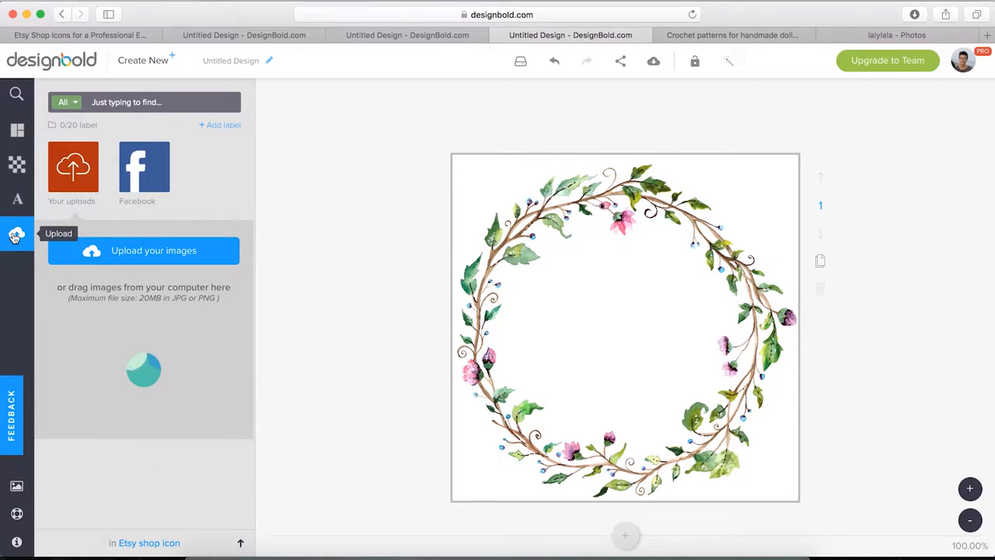
mouse_move(131, 257)
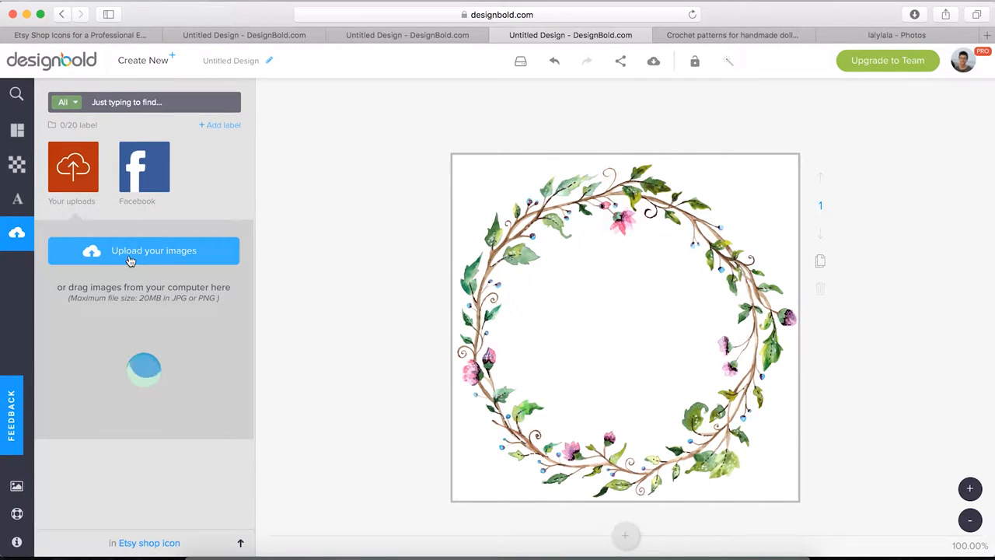
left_click(143, 250)
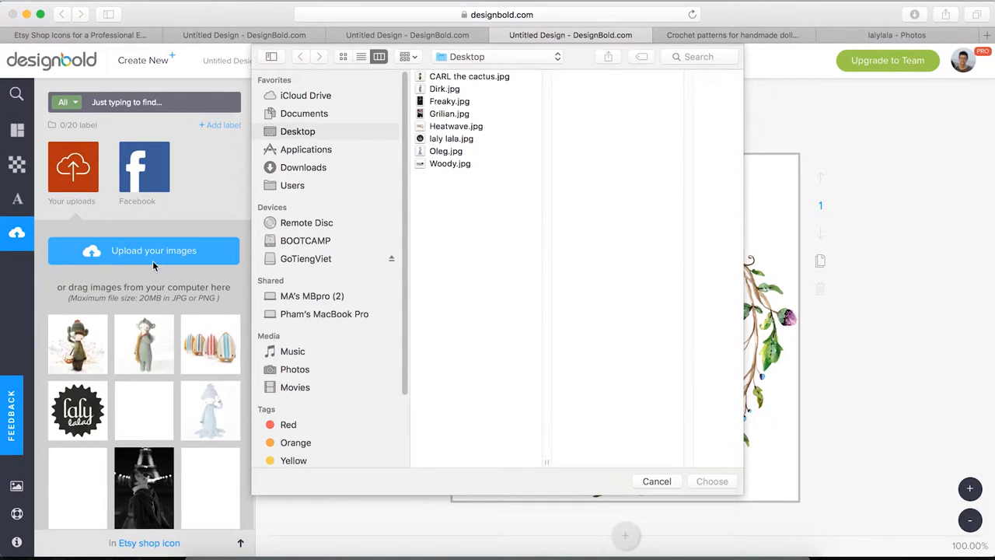
left_click(451, 139)
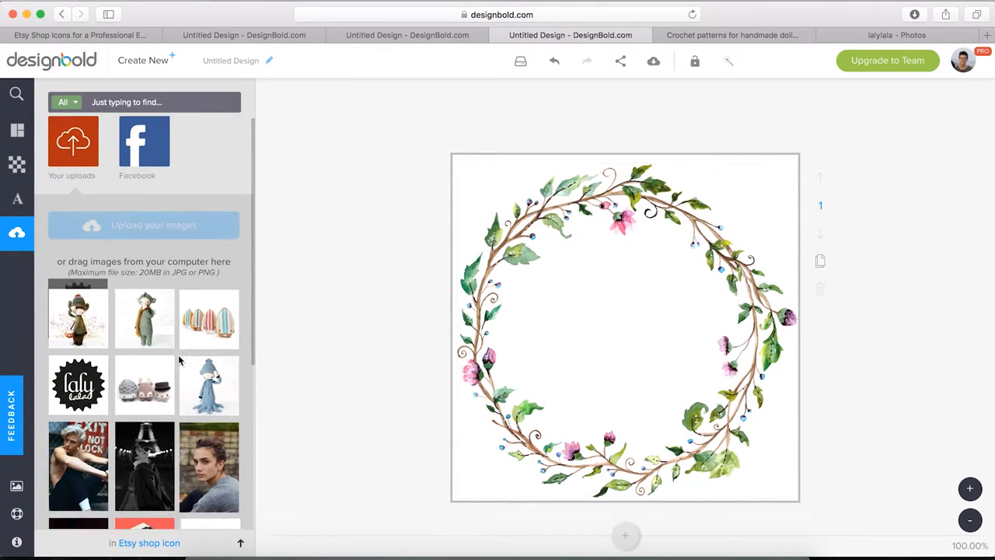
left_click(143, 224)
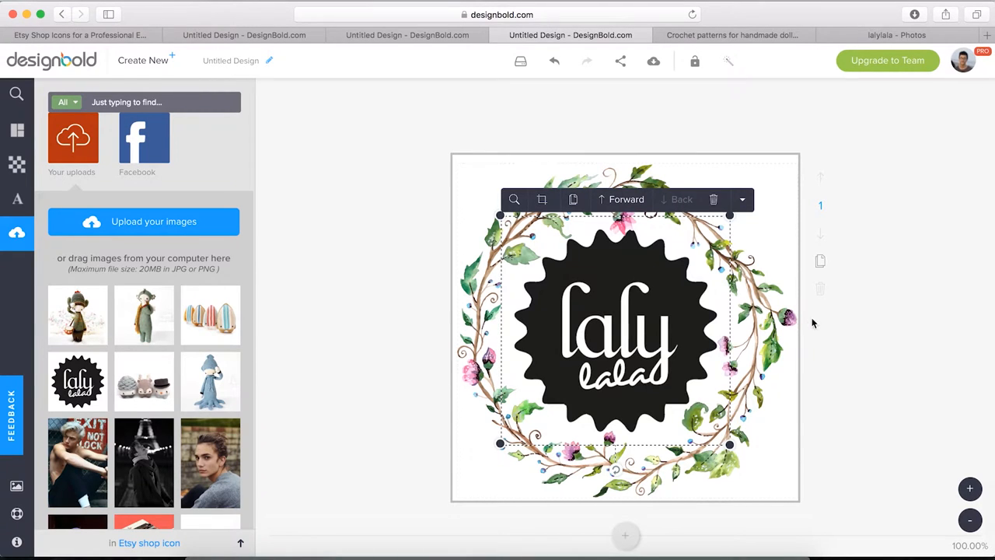
left_click(883, 327)
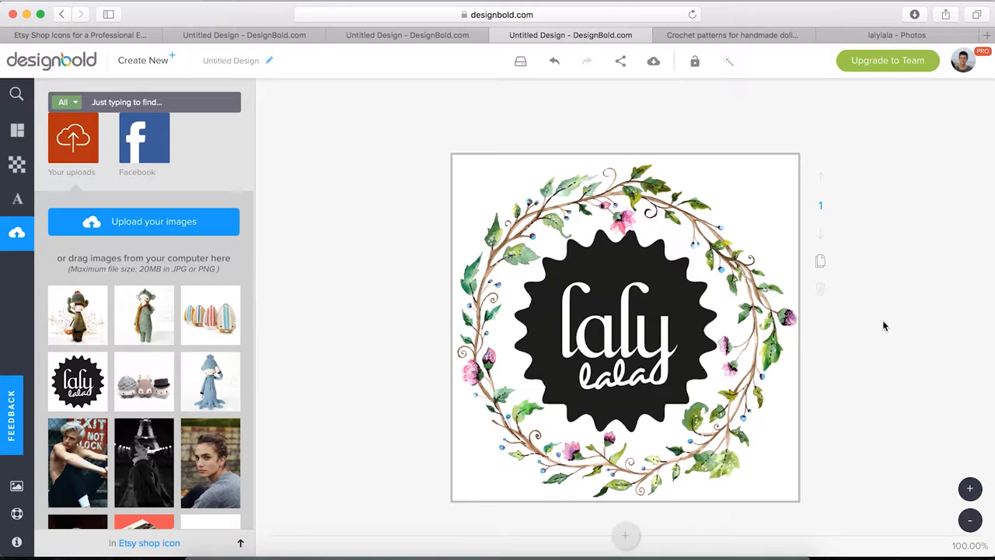
Search the graphics library for 'christmas' and browse the free icon results.
left_click(15, 93)
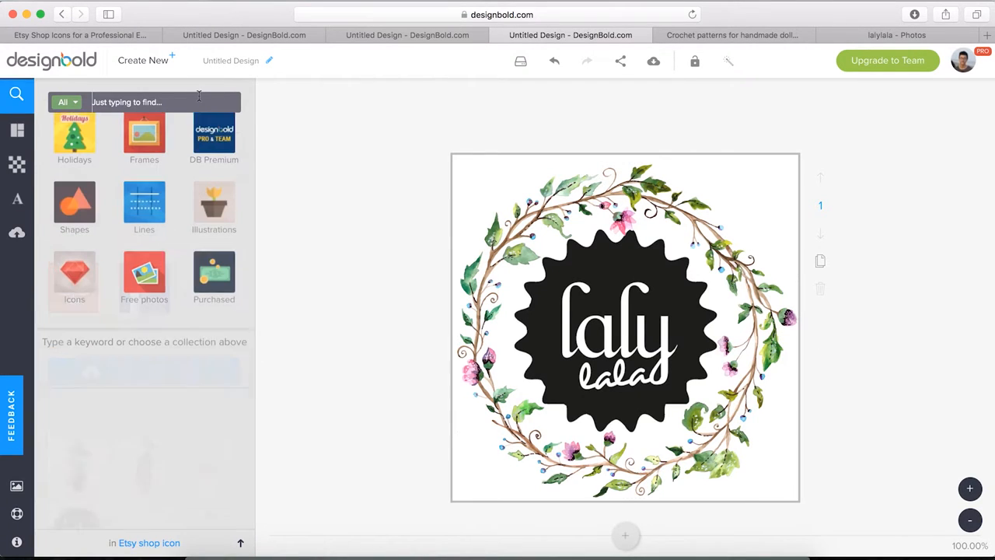
type("christmas")
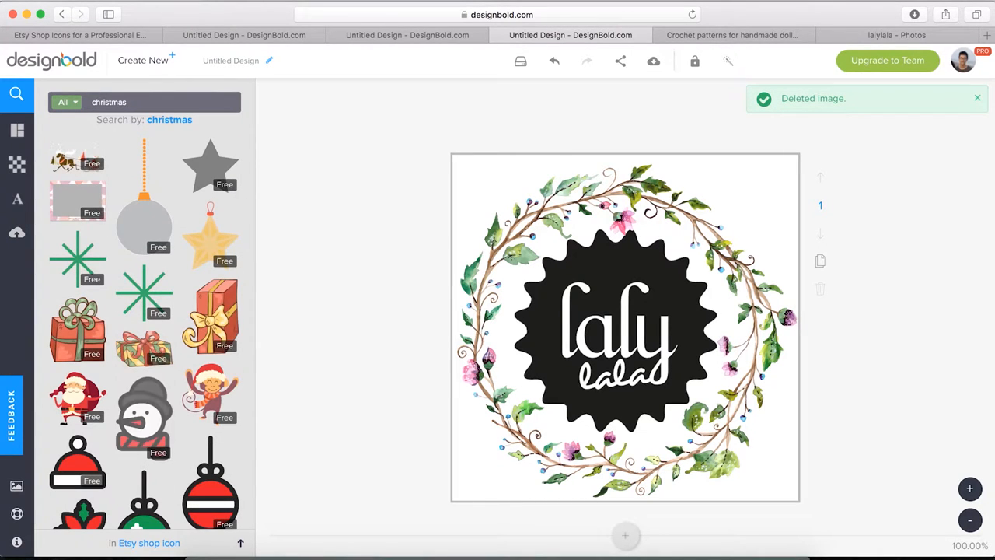
scroll("down", 3)
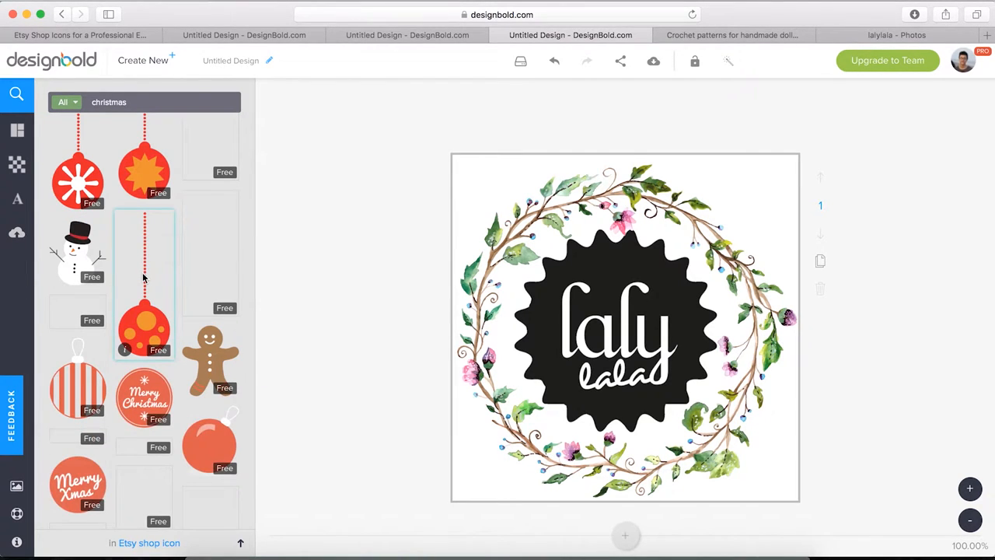
scroll("down", 3)
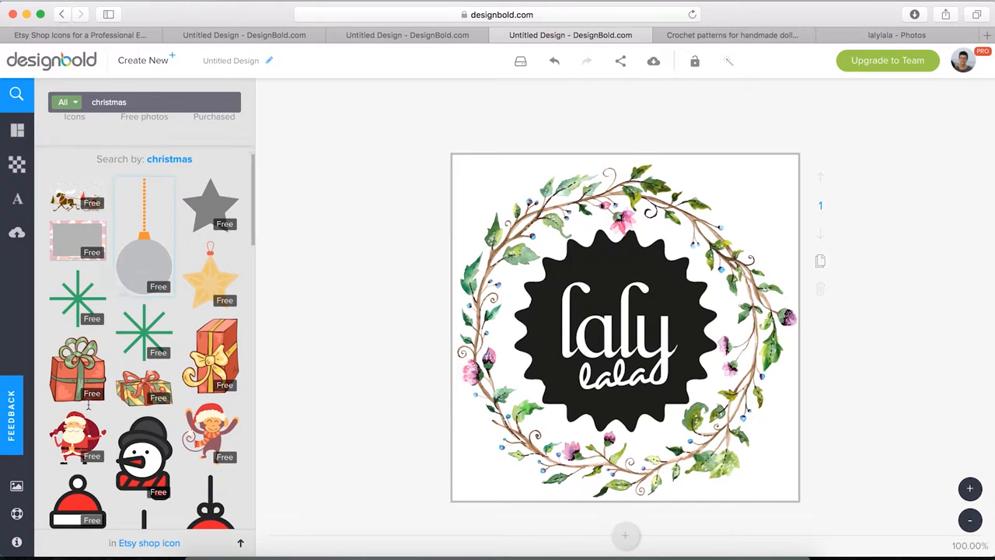
Place Santa at the wreath's lower right and tilt a Santa hat onto the badge's top-left.
left_click_drag(78, 435, 681, 428)
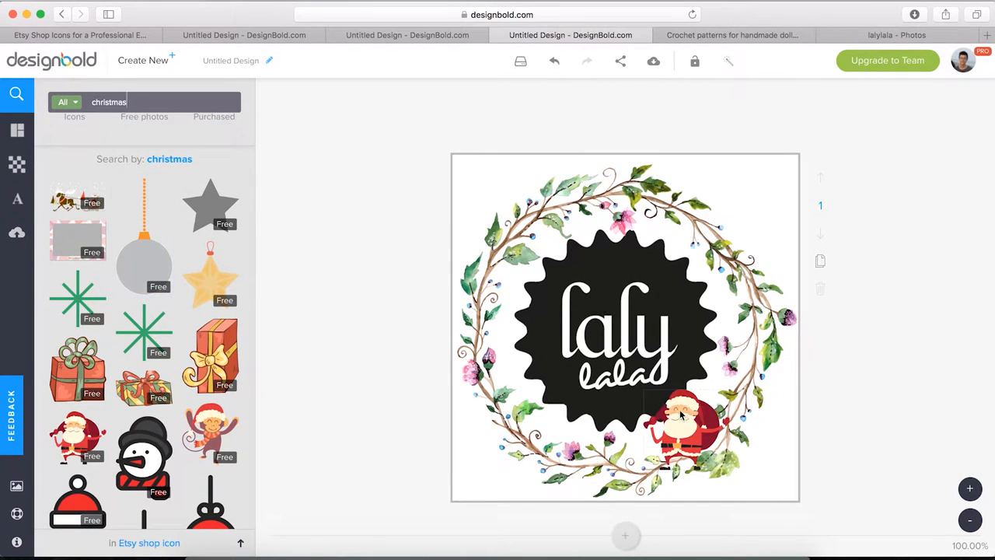
left_click(681, 420)
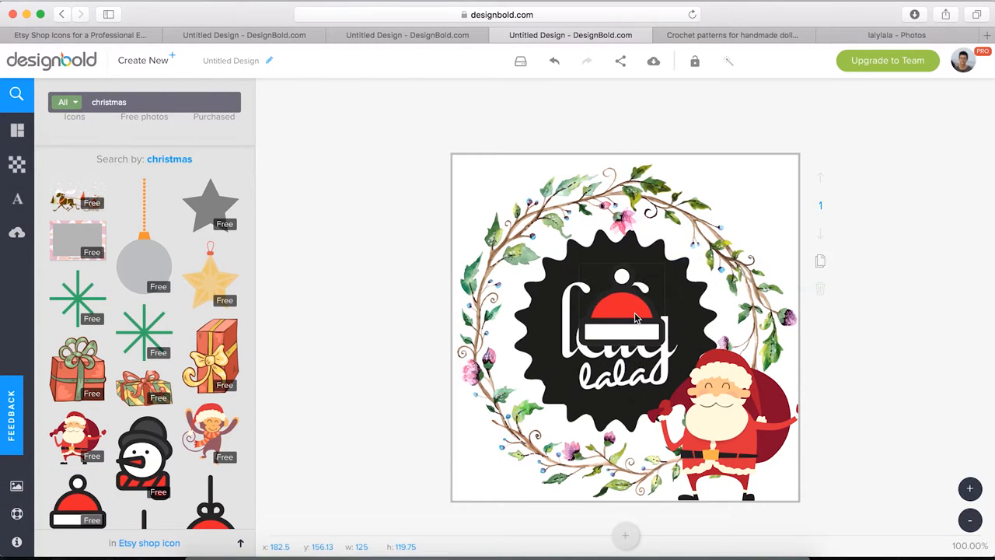
left_click(635, 317)
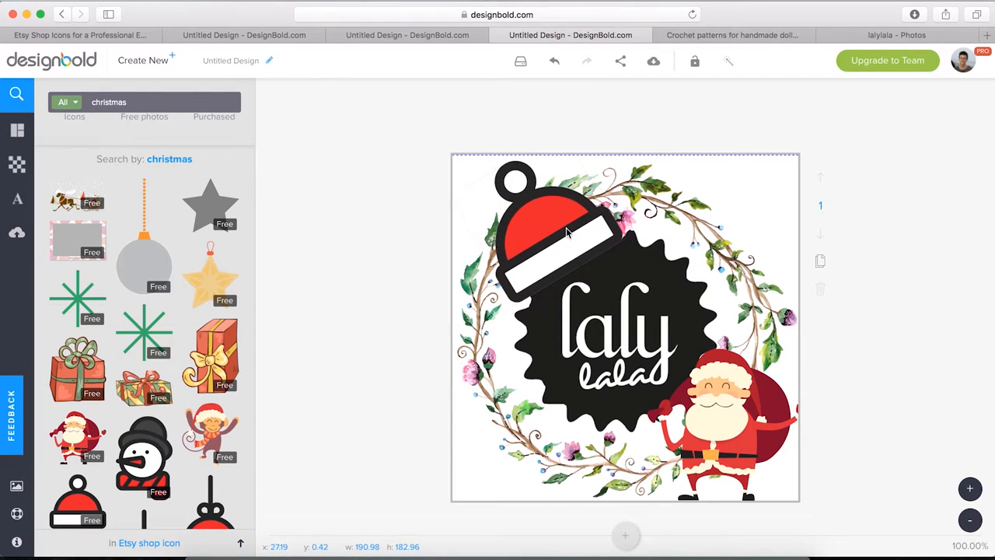
left_click(566, 231)
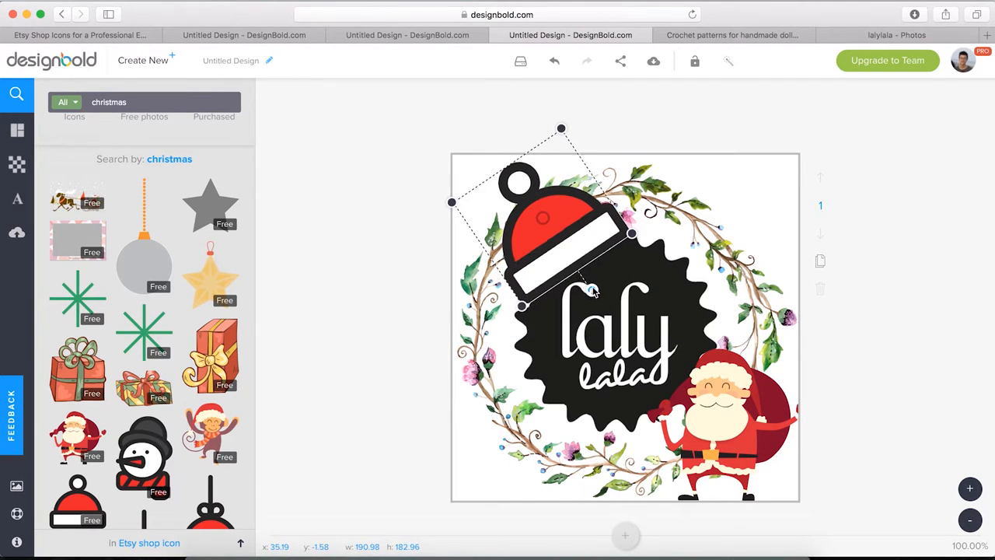
Check the Santa hat's colour options and keep it red.
left_click(597, 283)
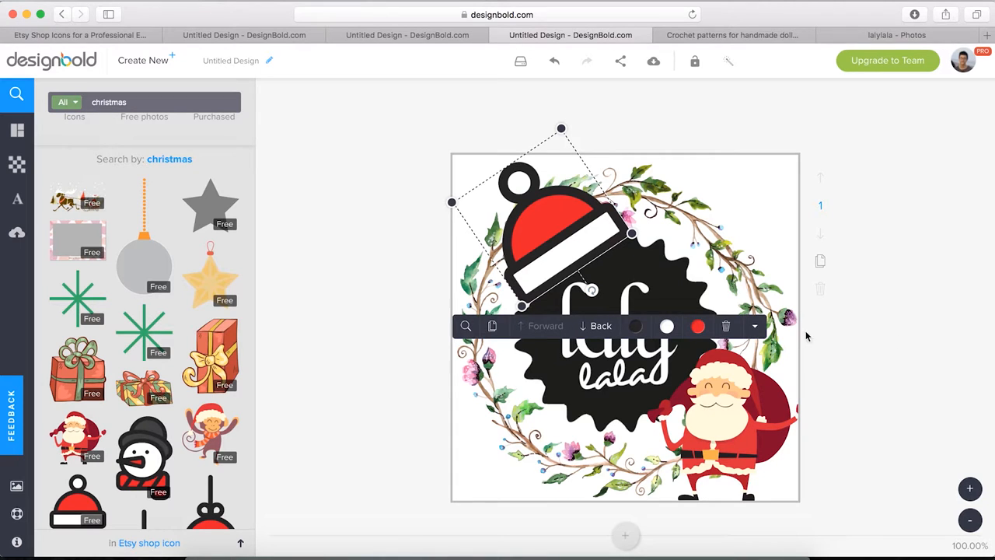
left_click(666, 326)
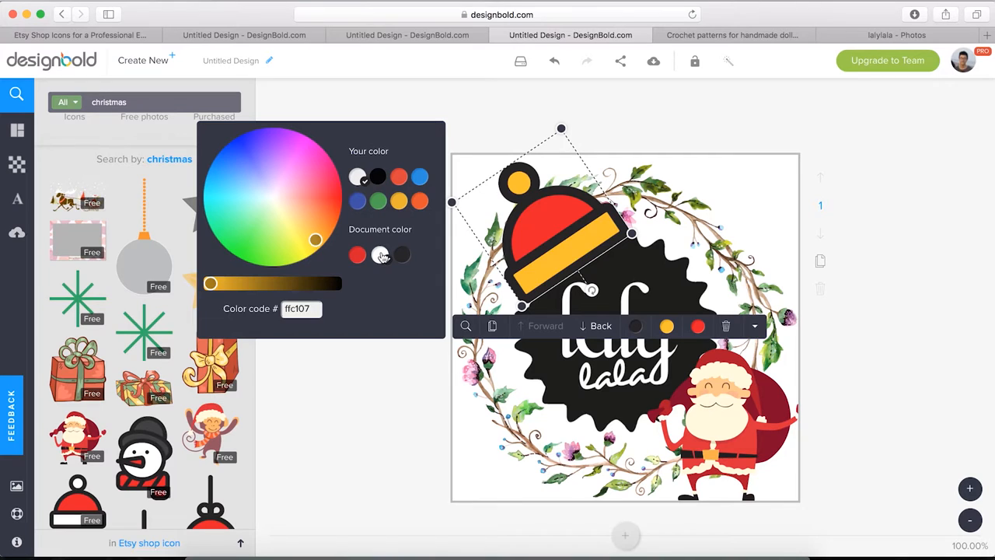
left_click(905, 380)
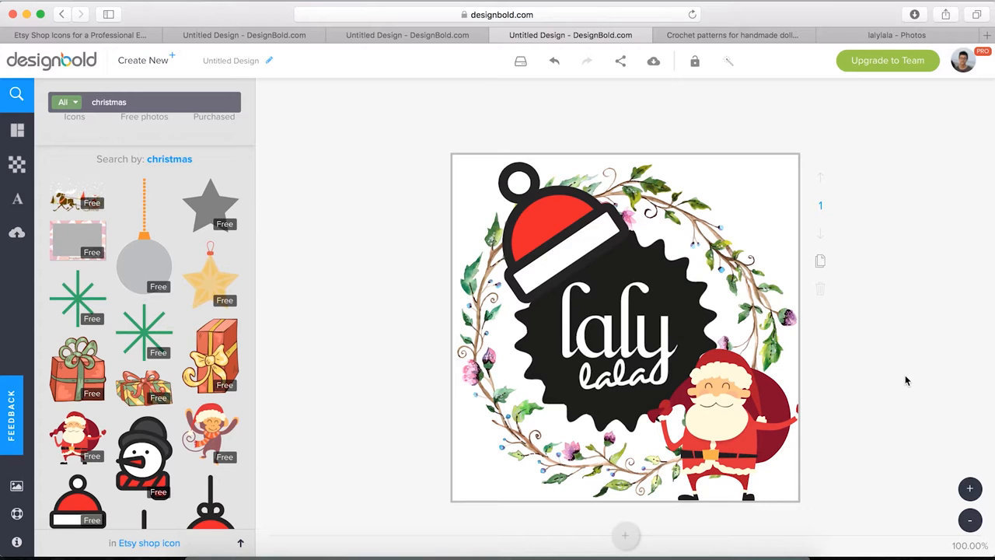
Download the design as a PNG named 'Etsy avatar' to the computer.
left_click(653, 60)
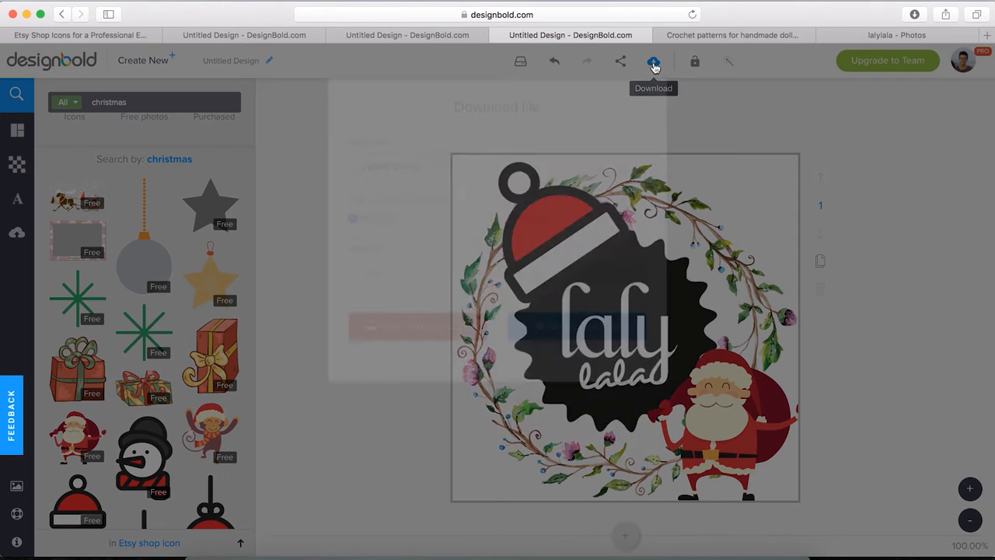
left_click(653, 61)
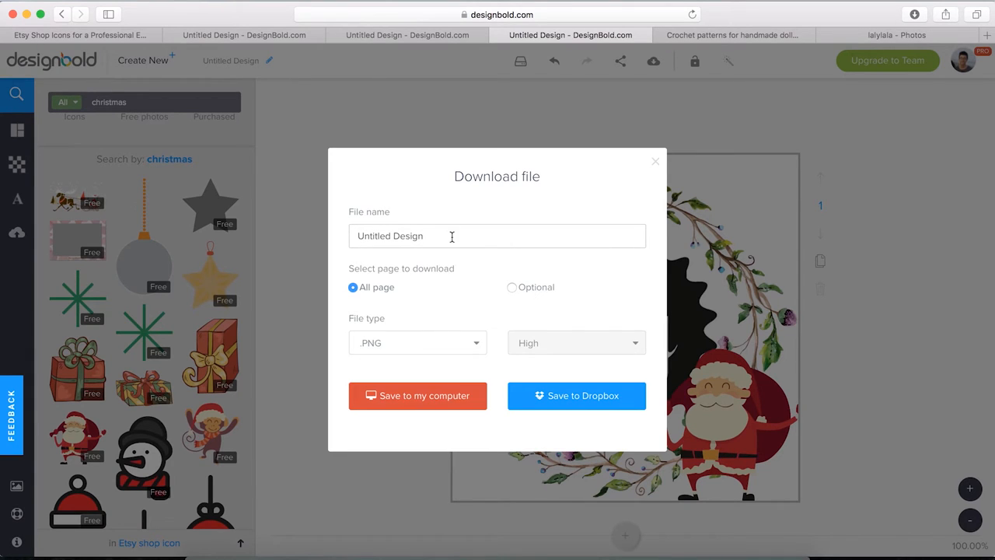
type("E")
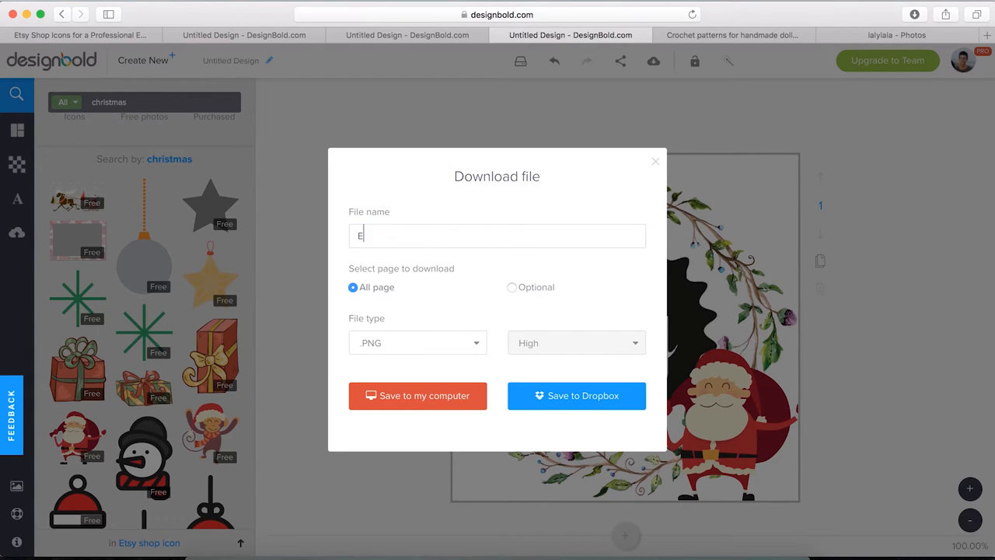
type("tsy avatar")
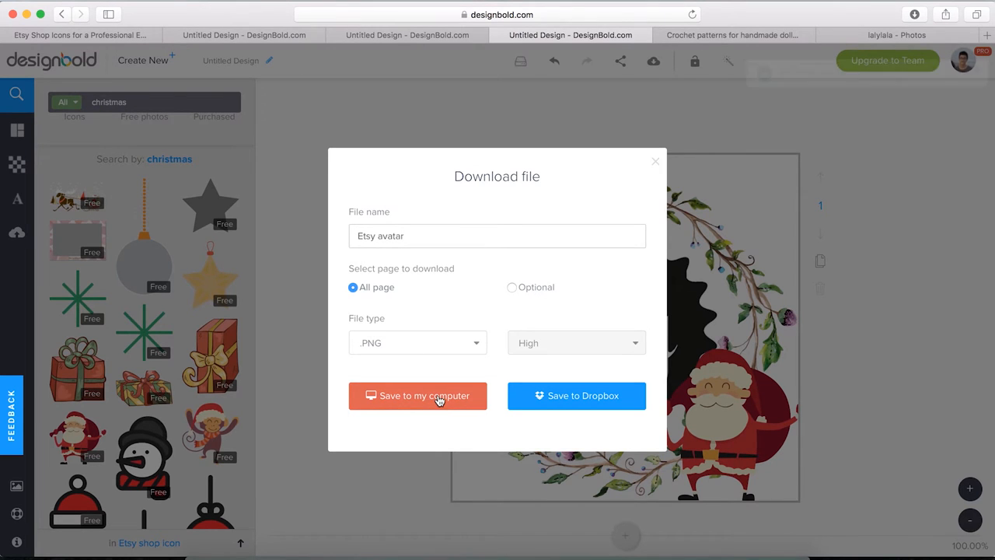
left_click(416, 397)
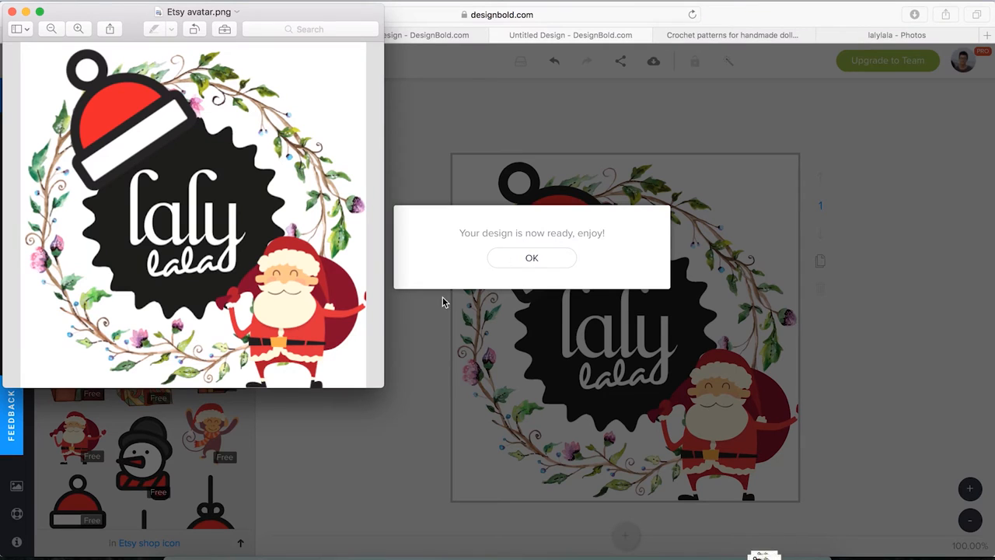
left_click(531, 259)
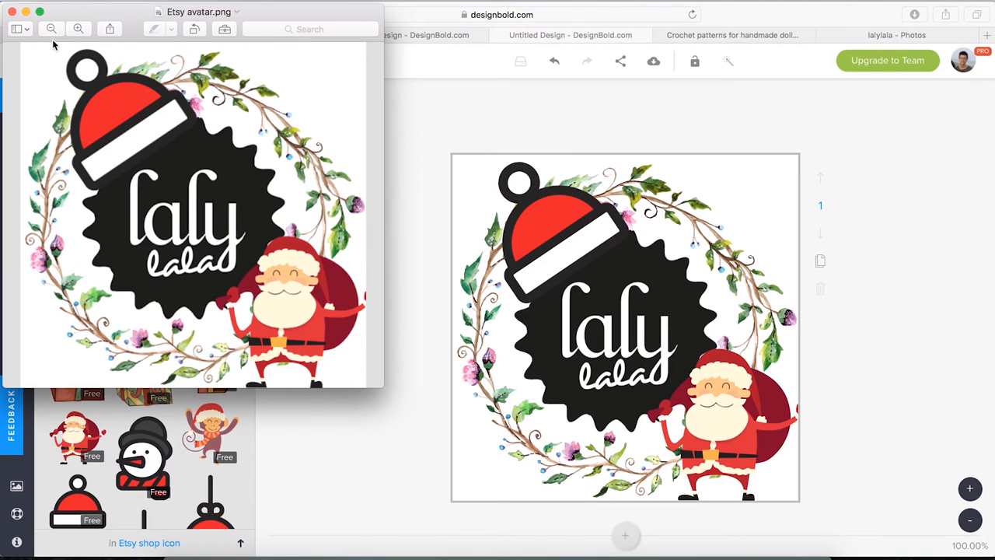
Return to the lalylala Etsy shop page and scroll down its listings.
left_click(730, 34)
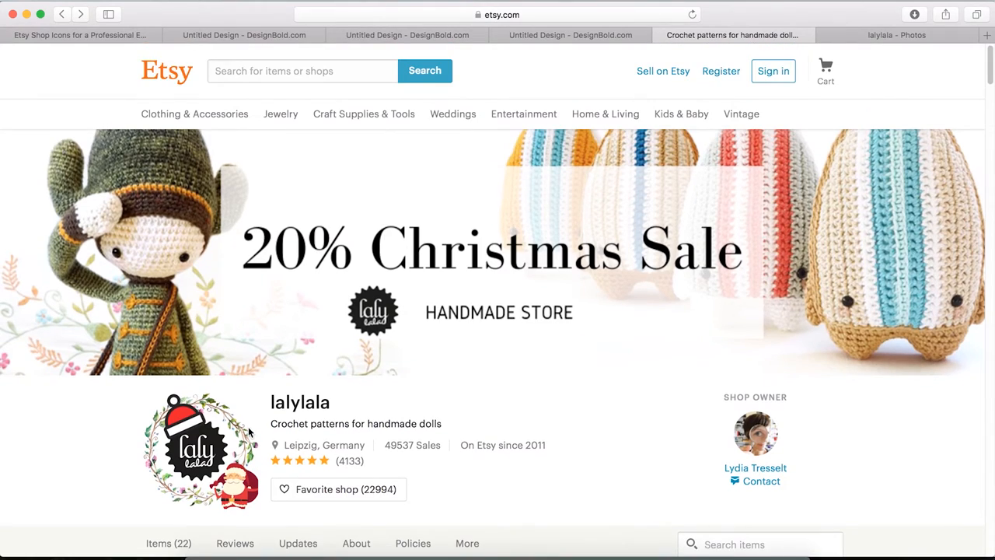
scroll("down", 3)
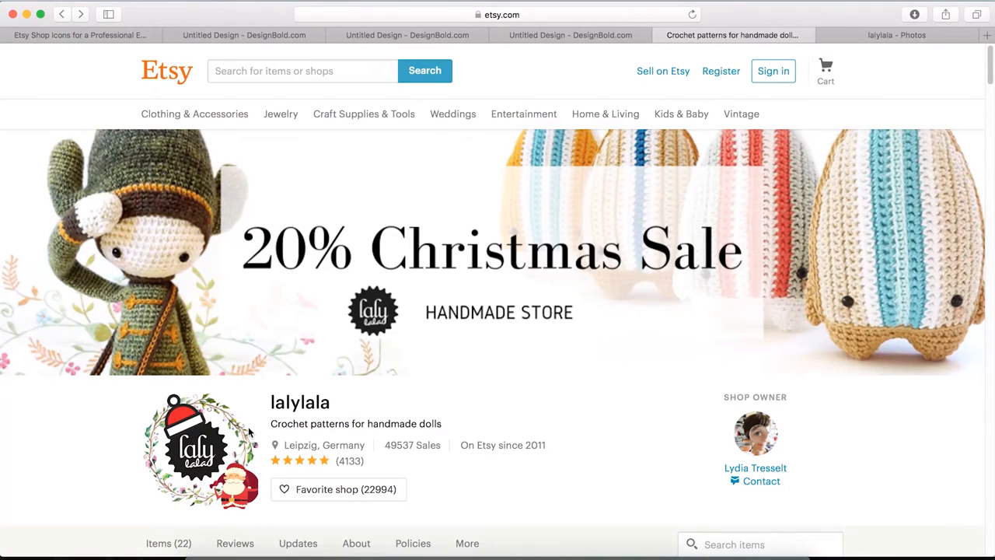
scroll("down", 3)
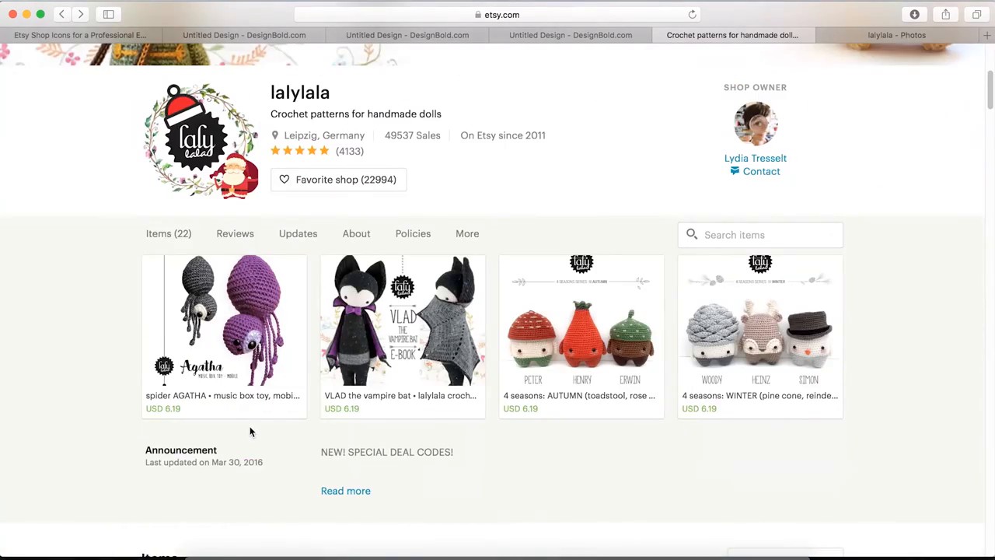
scroll("down", 3)
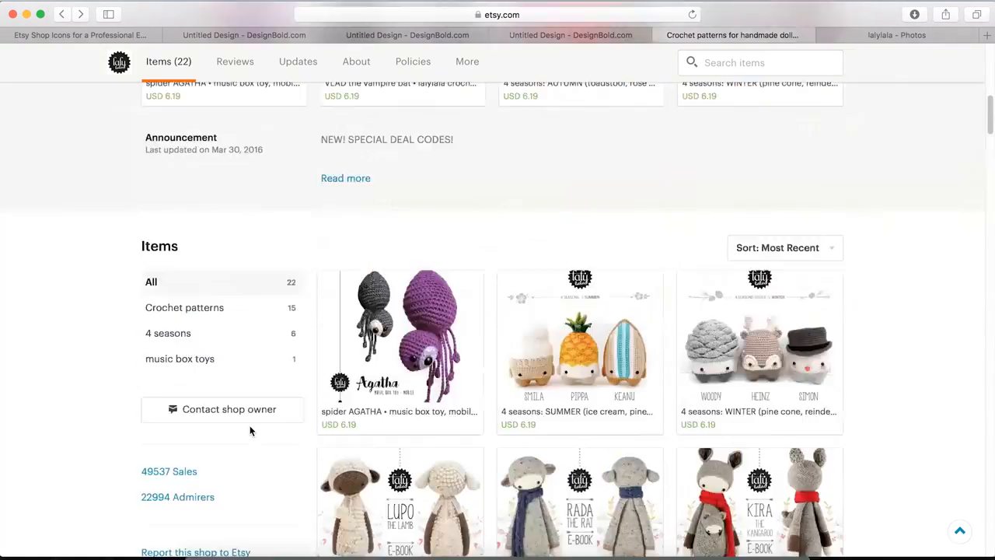